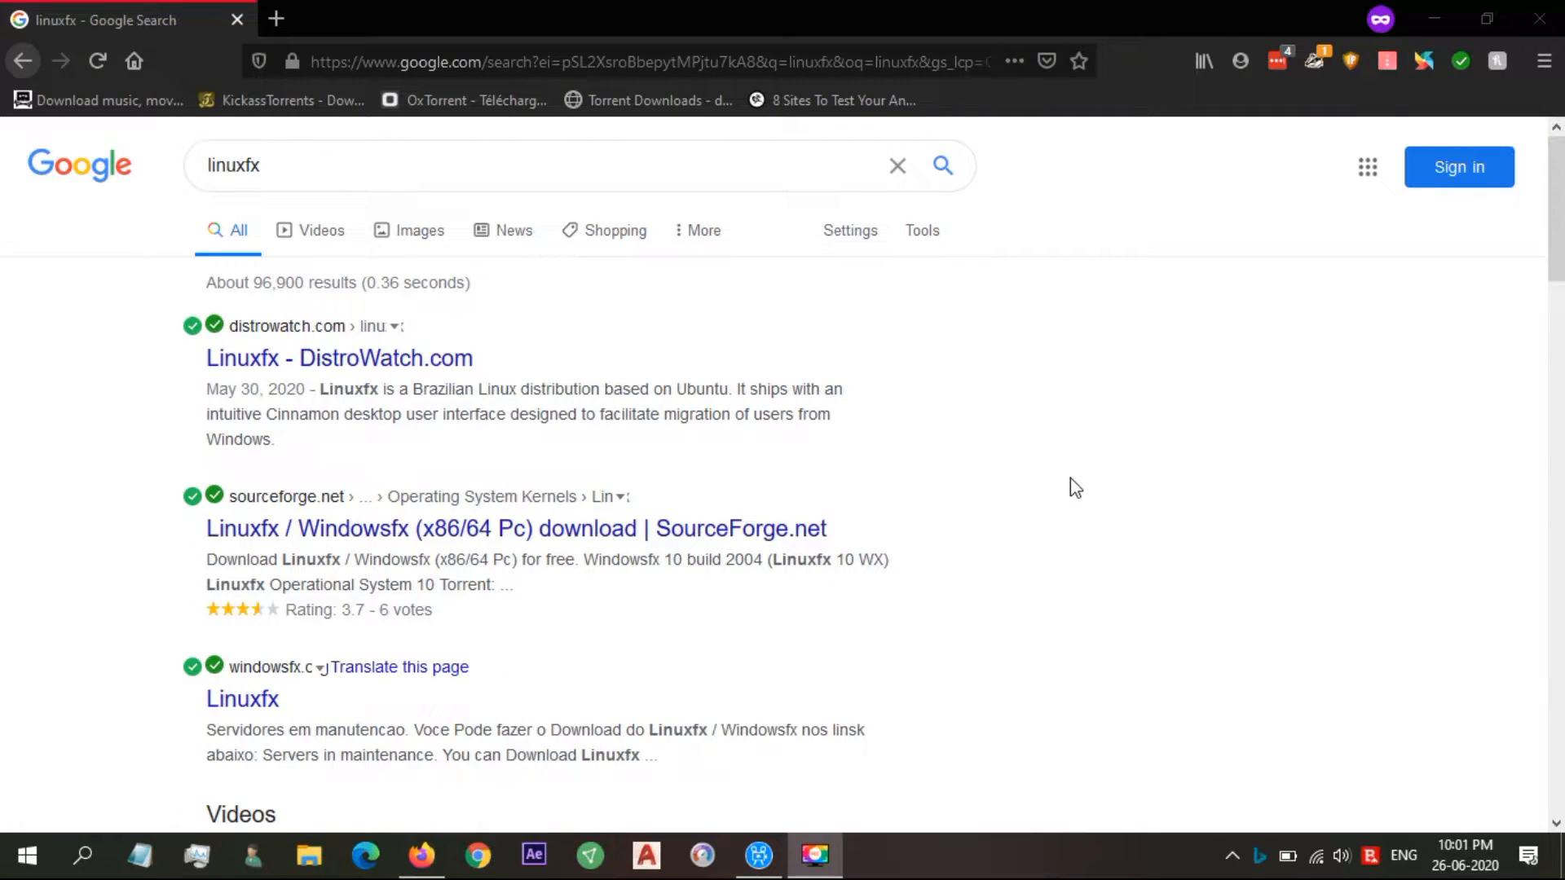
# Translate the Windowsfx site and download the 64-bit Windowsfx 10.2 ISO from SourceForge.
pyautogui.click(399, 667)
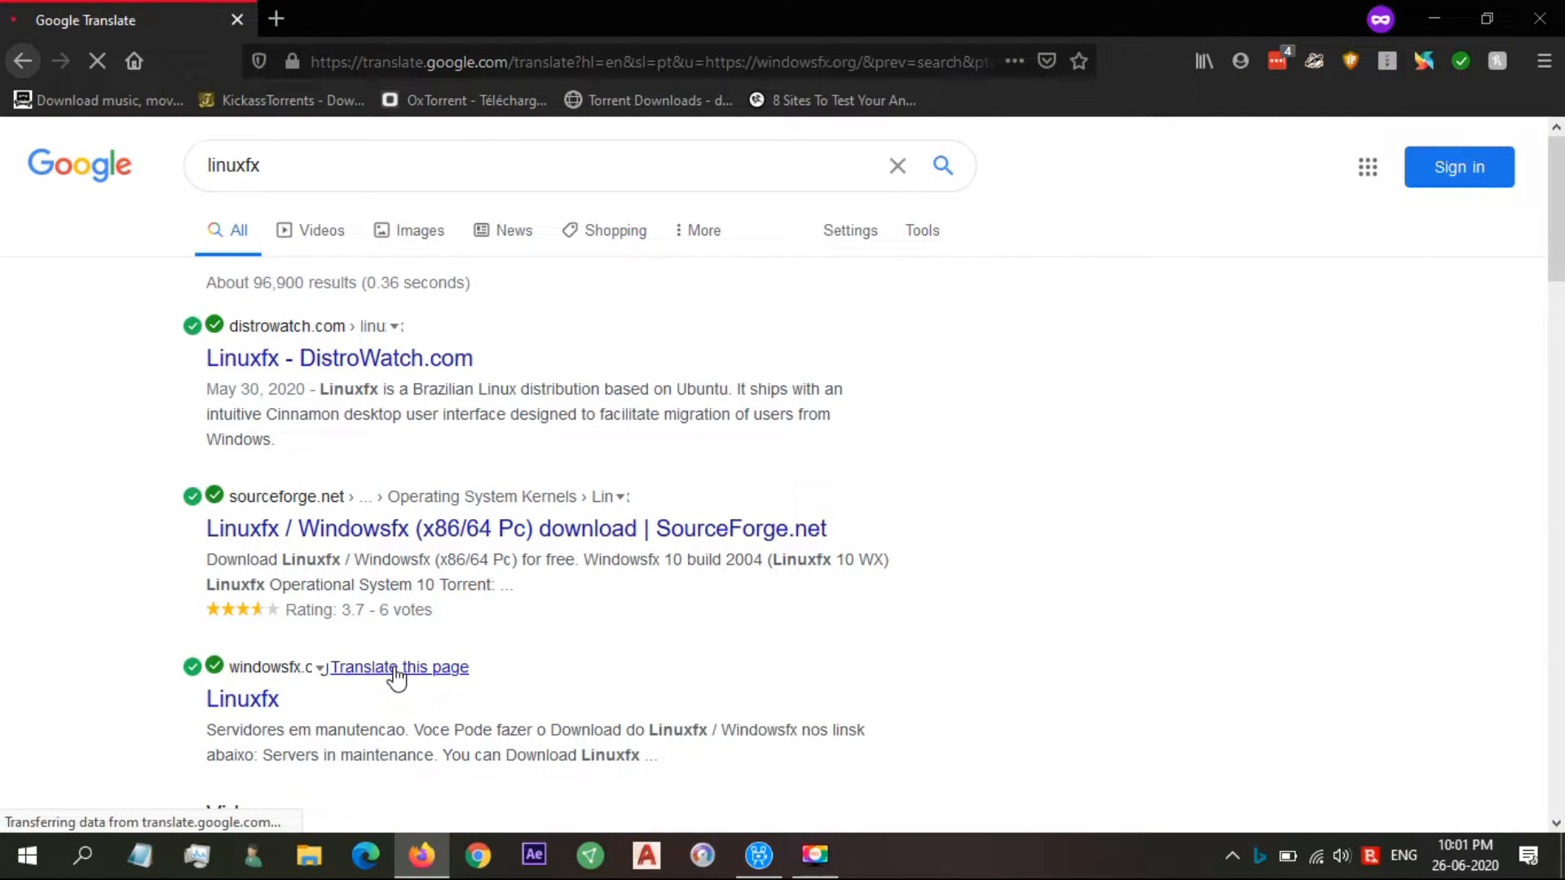
pyautogui.click(399, 666)
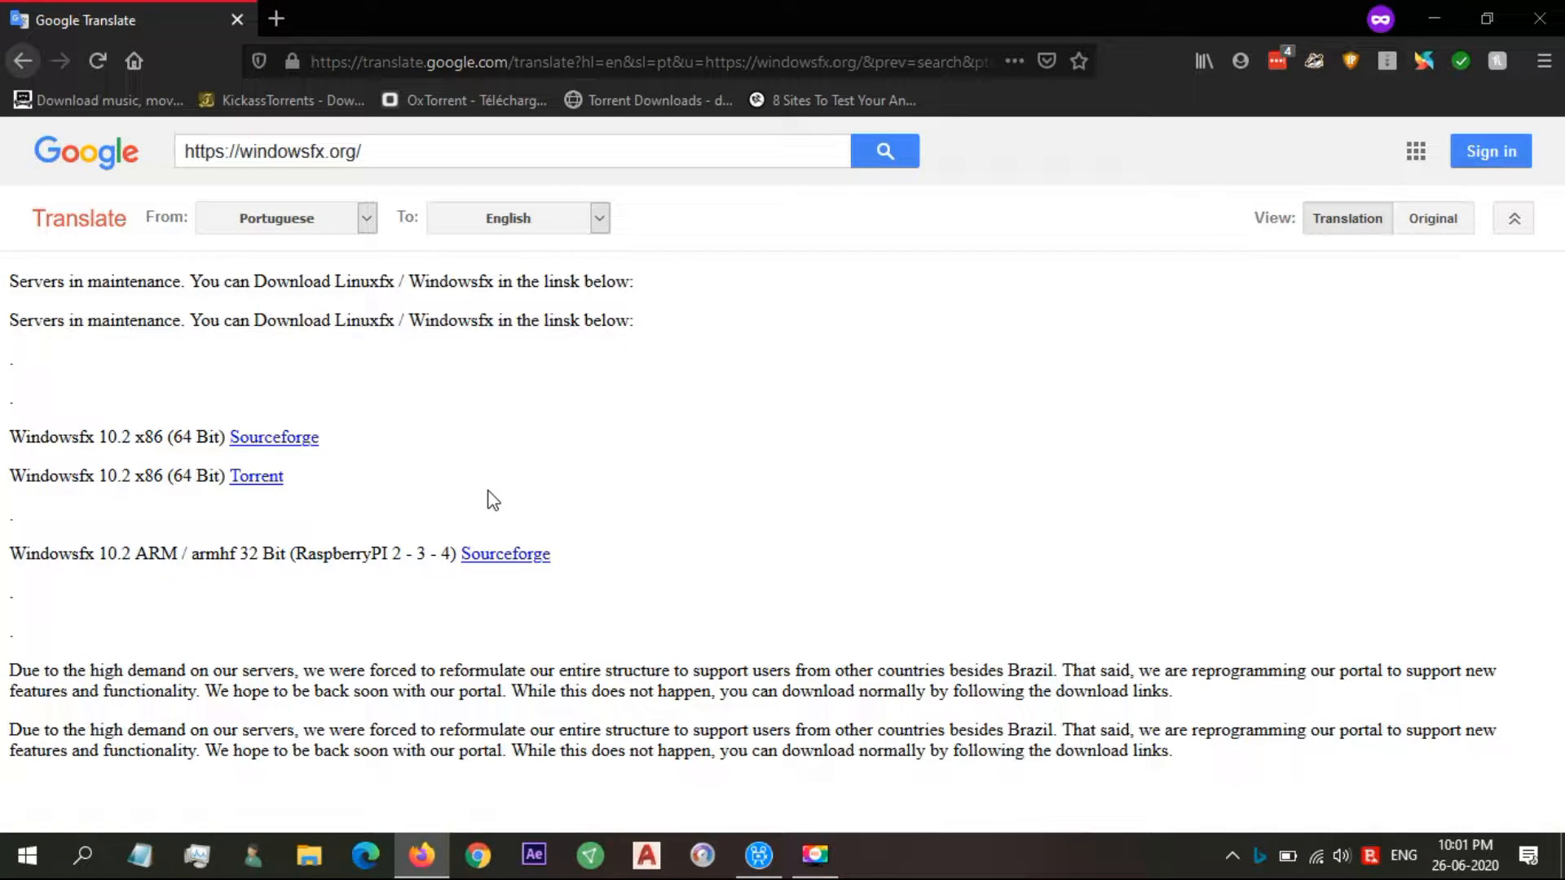
pyautogui.moveTo(255, 476)
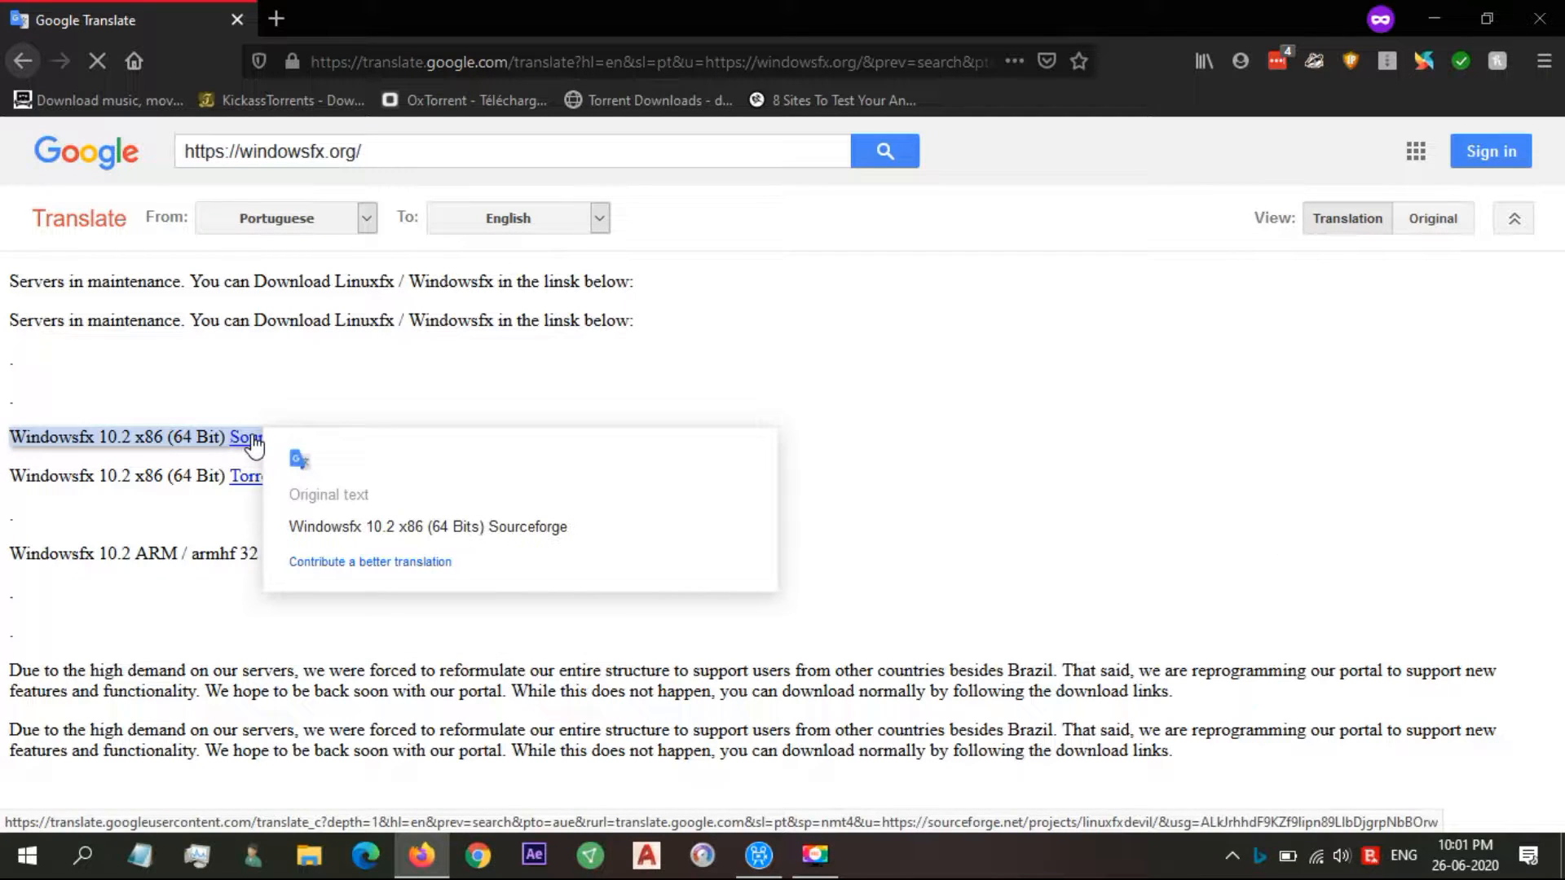
pyautogui.click(249, 437)
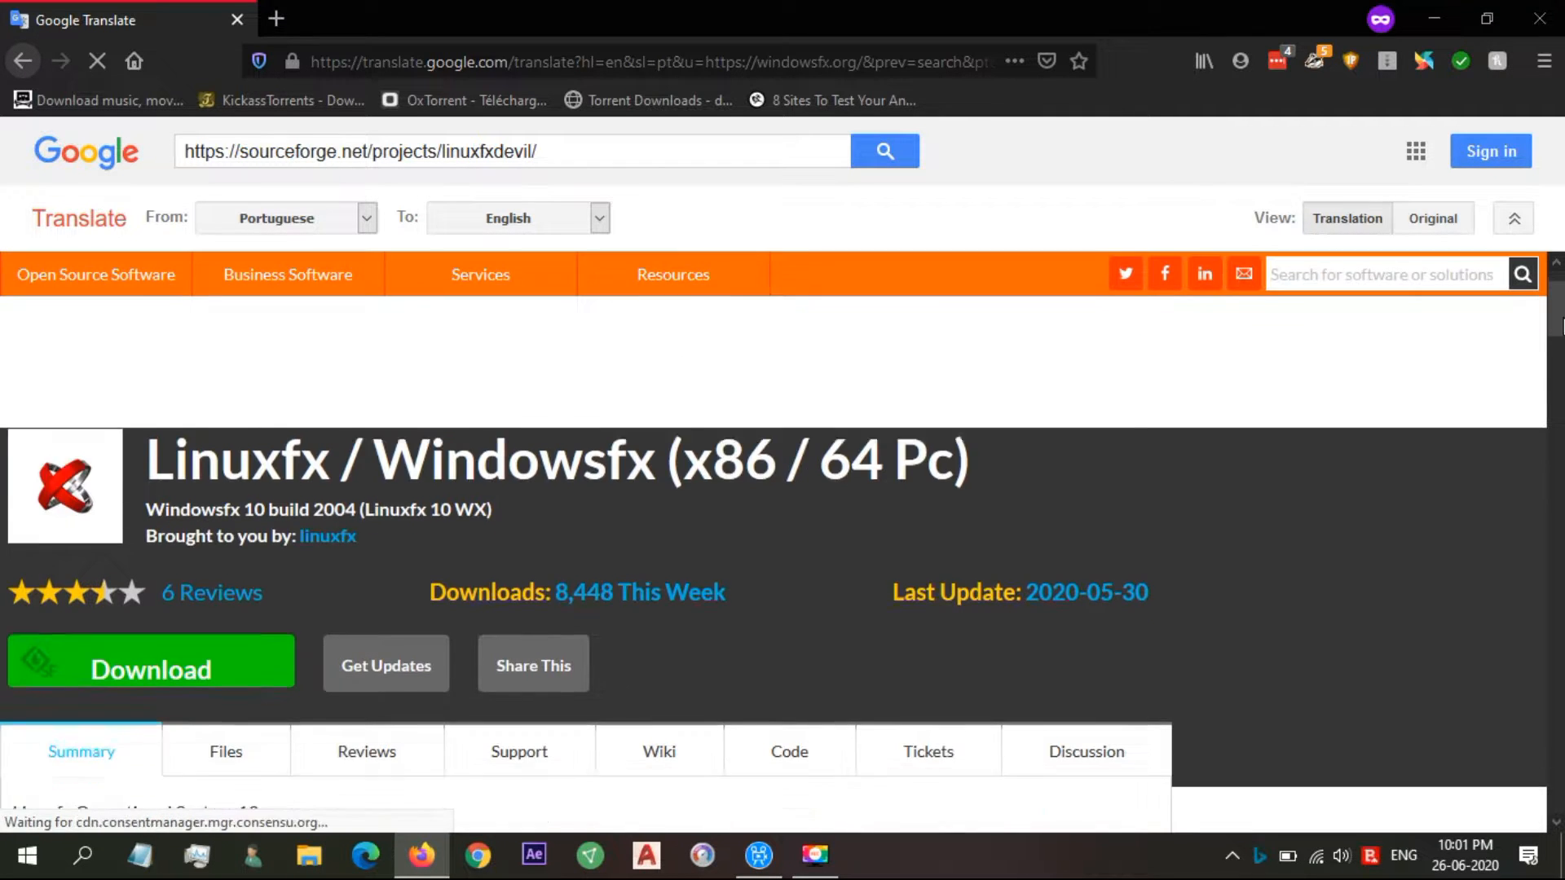
pyautogui.scroll(-3)
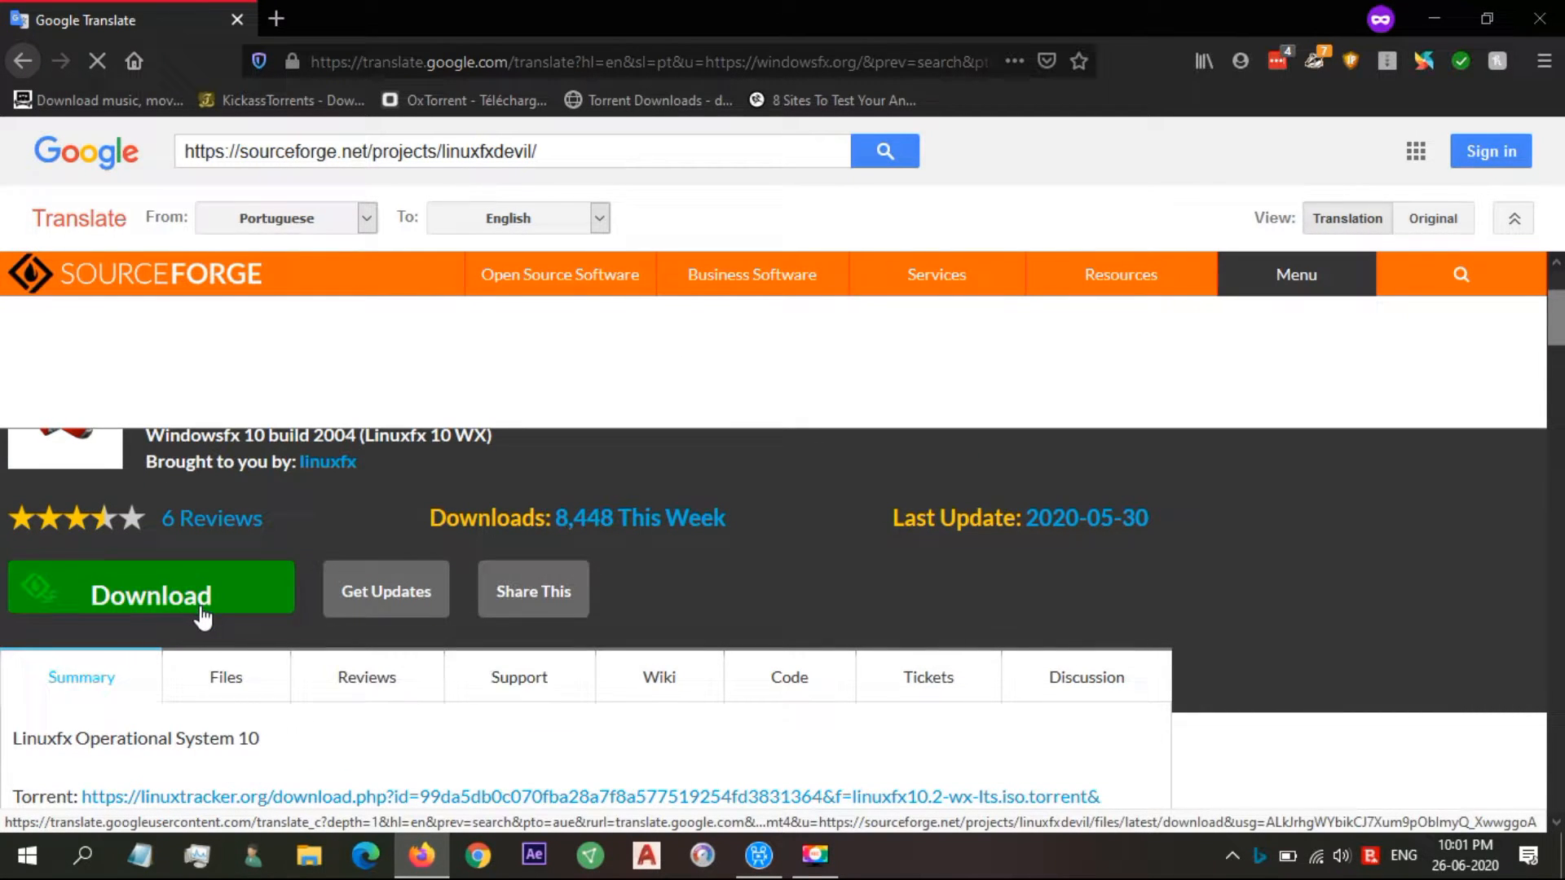
pyautogui.click(150, 591)
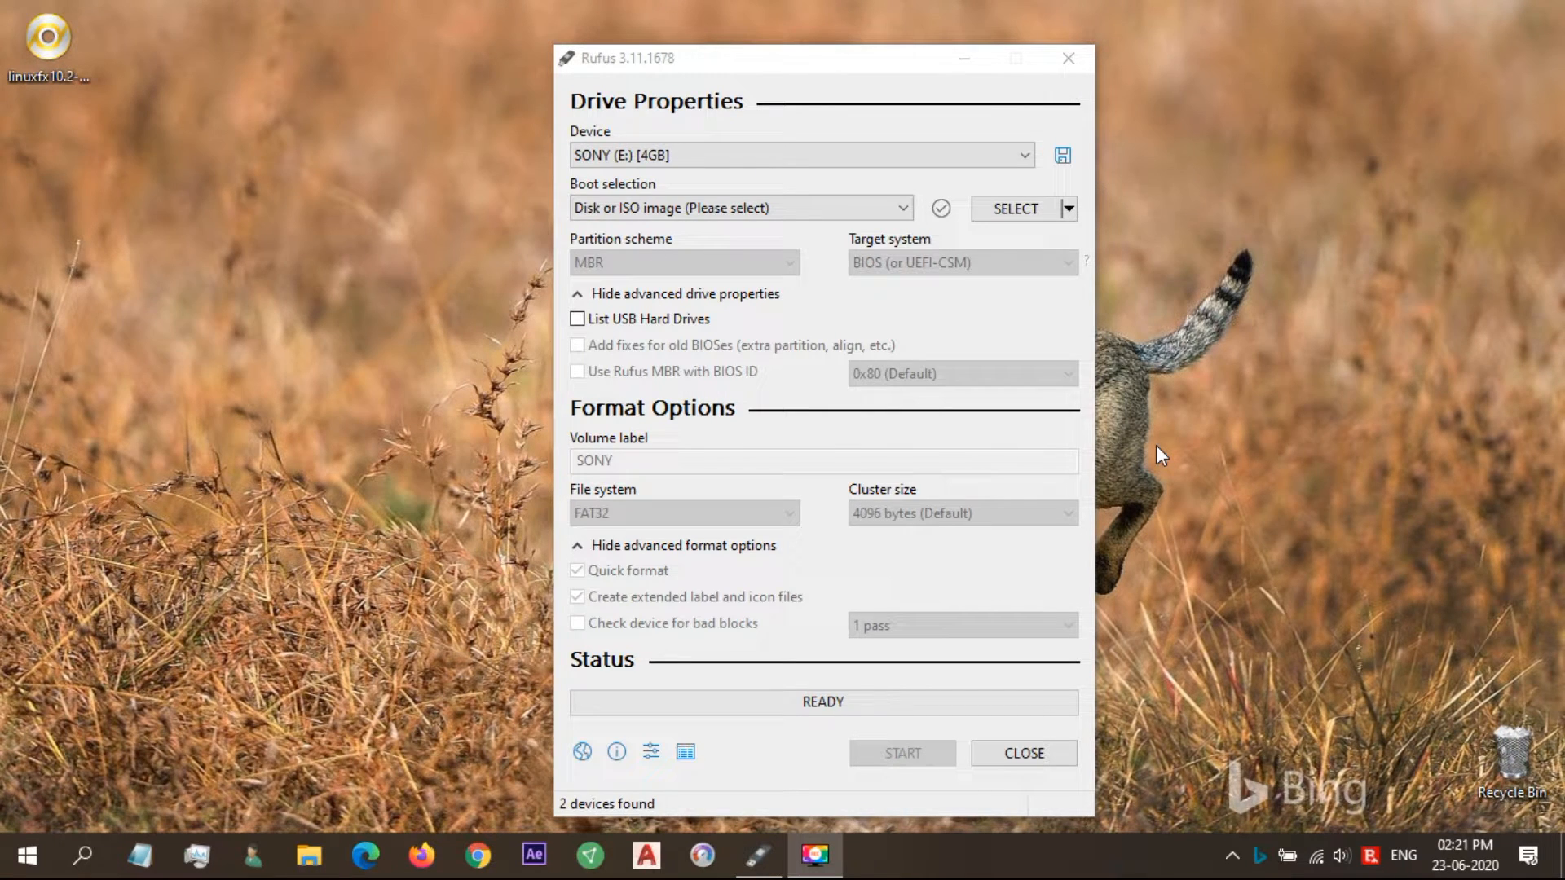
pyautogui.moveTo(1110, 10)
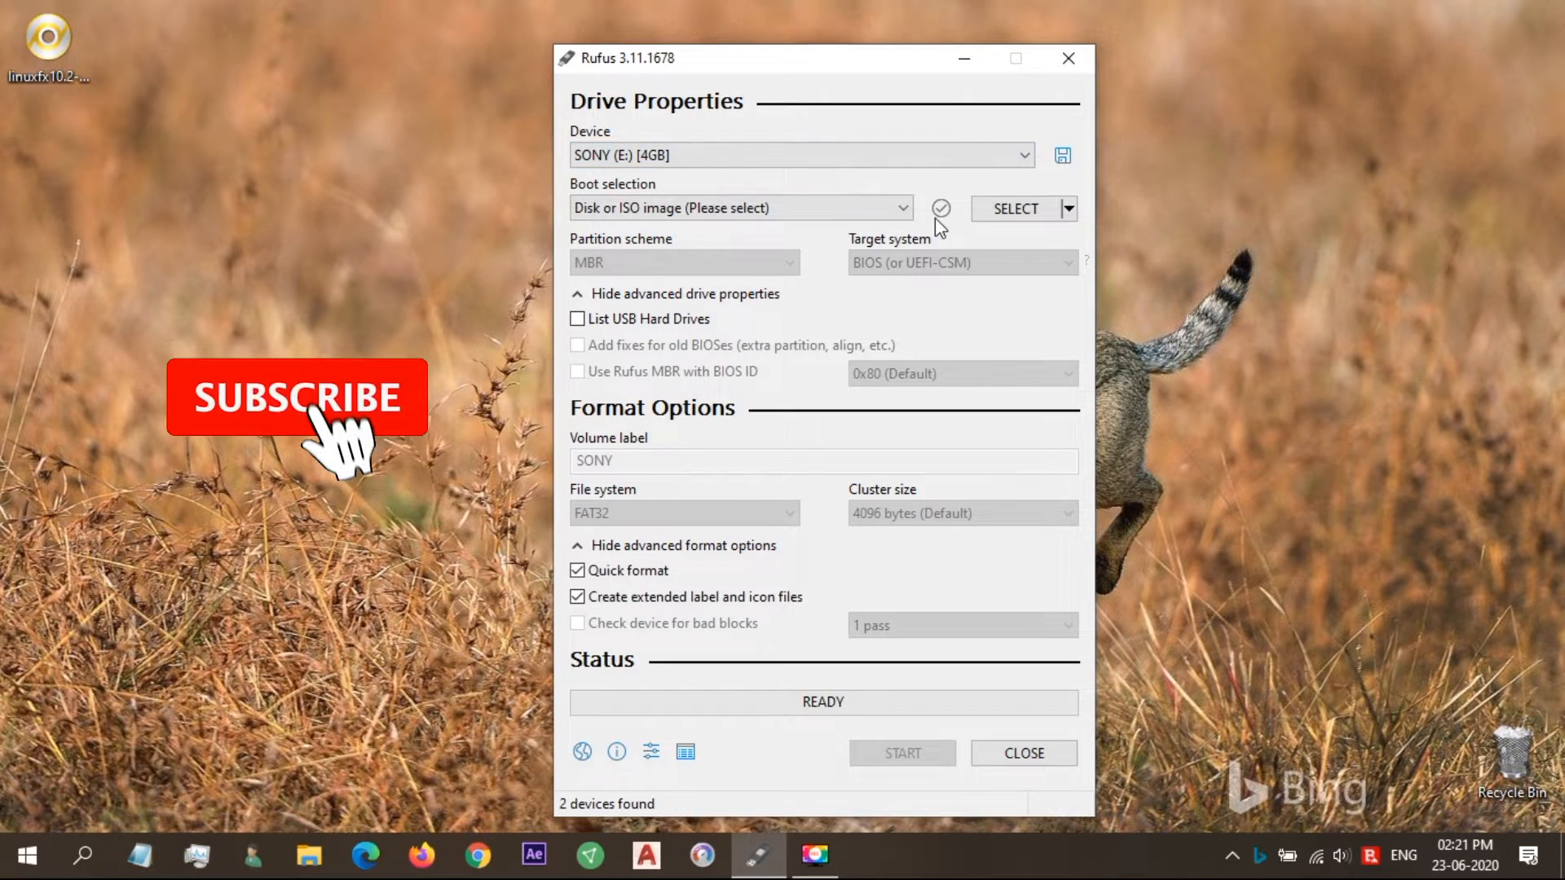
# Flash linuxfx10.2-wx-lts.iso onto the 4GB USB drive with Rufus, confirming the erase warning.
pyautogui.click(1013, 208)
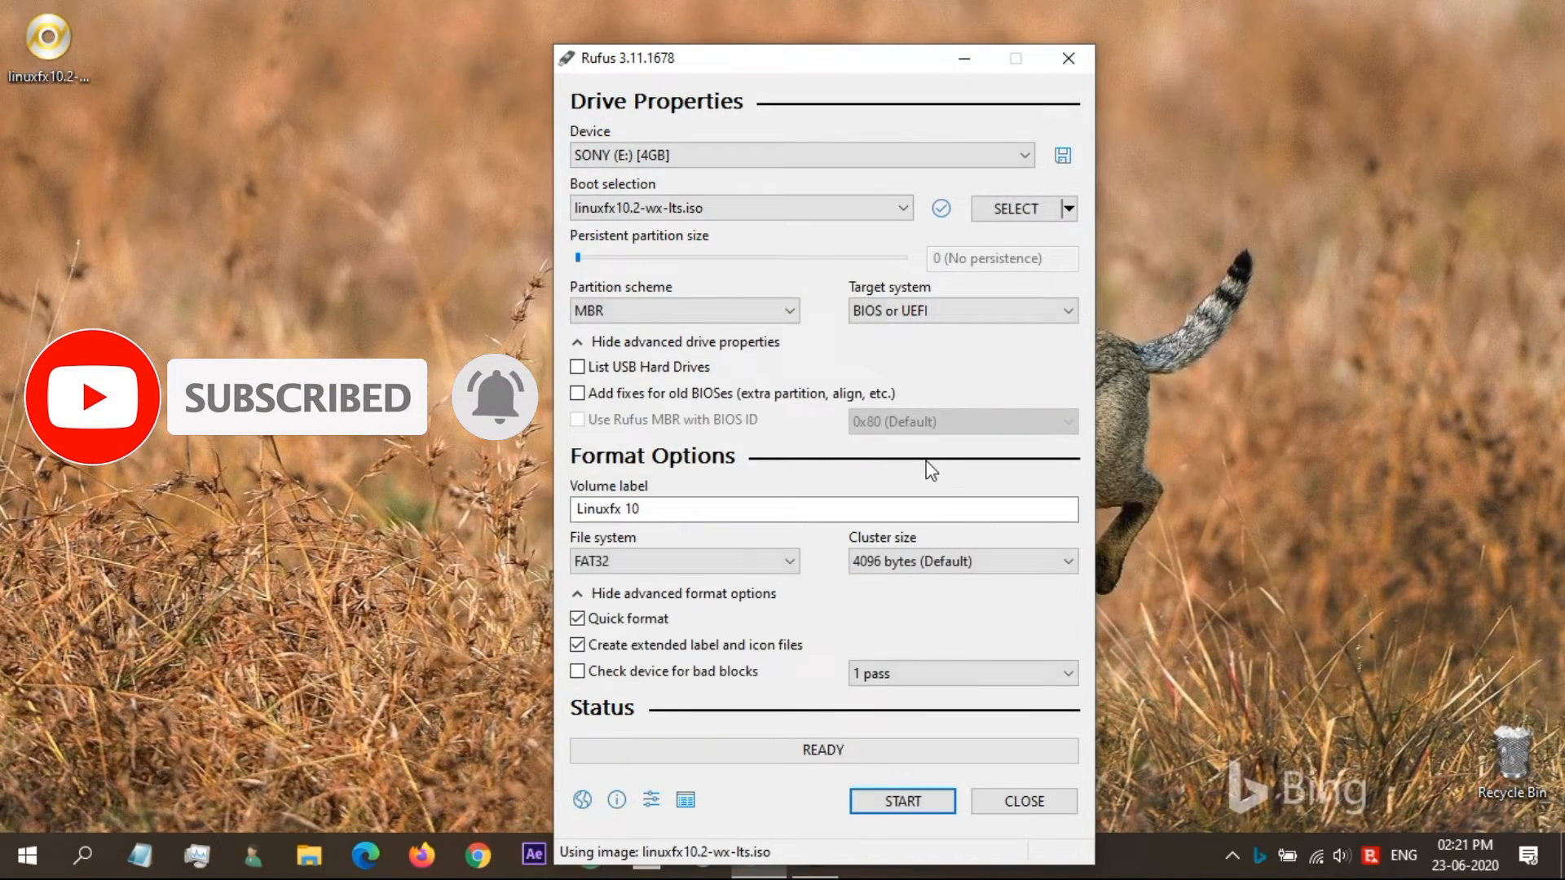
pyautogui.click(899, 800)
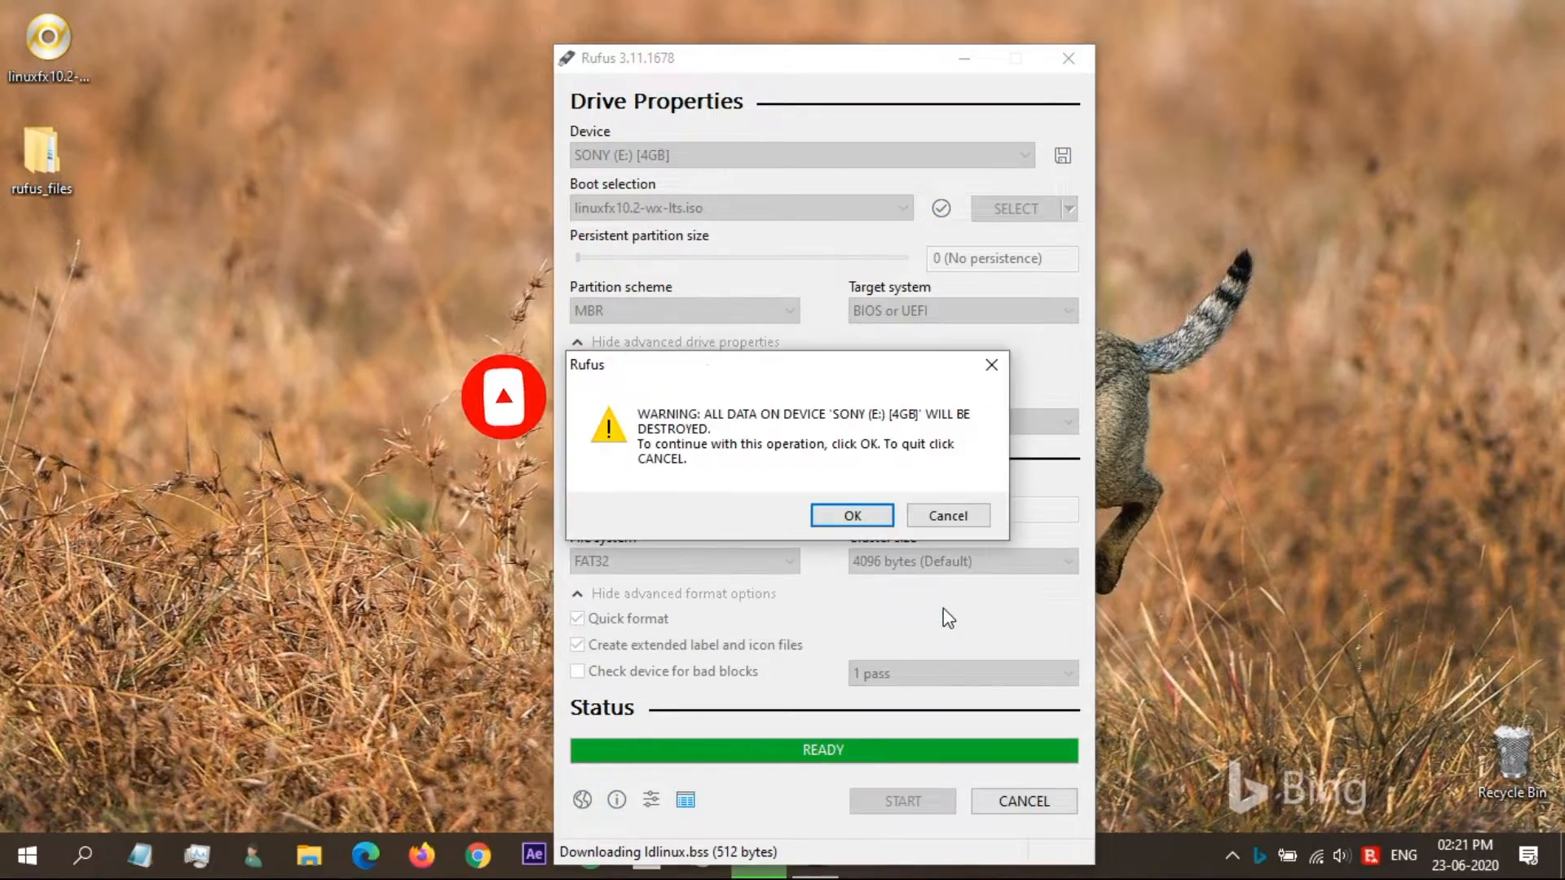
pyautogui.click(850, 515)
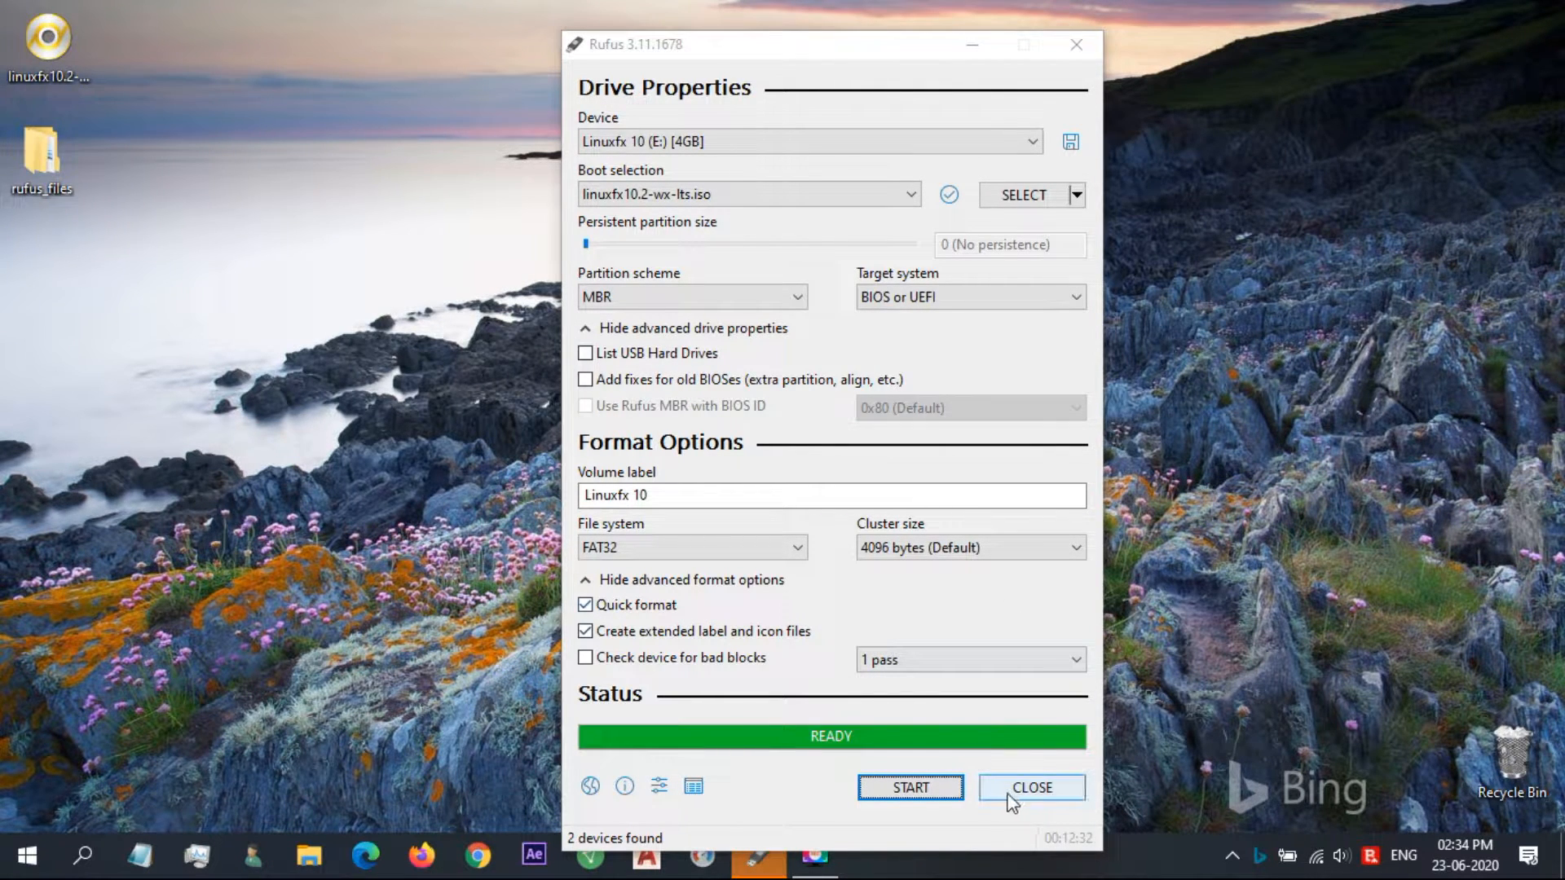
pyautogui.click(1031, 787)
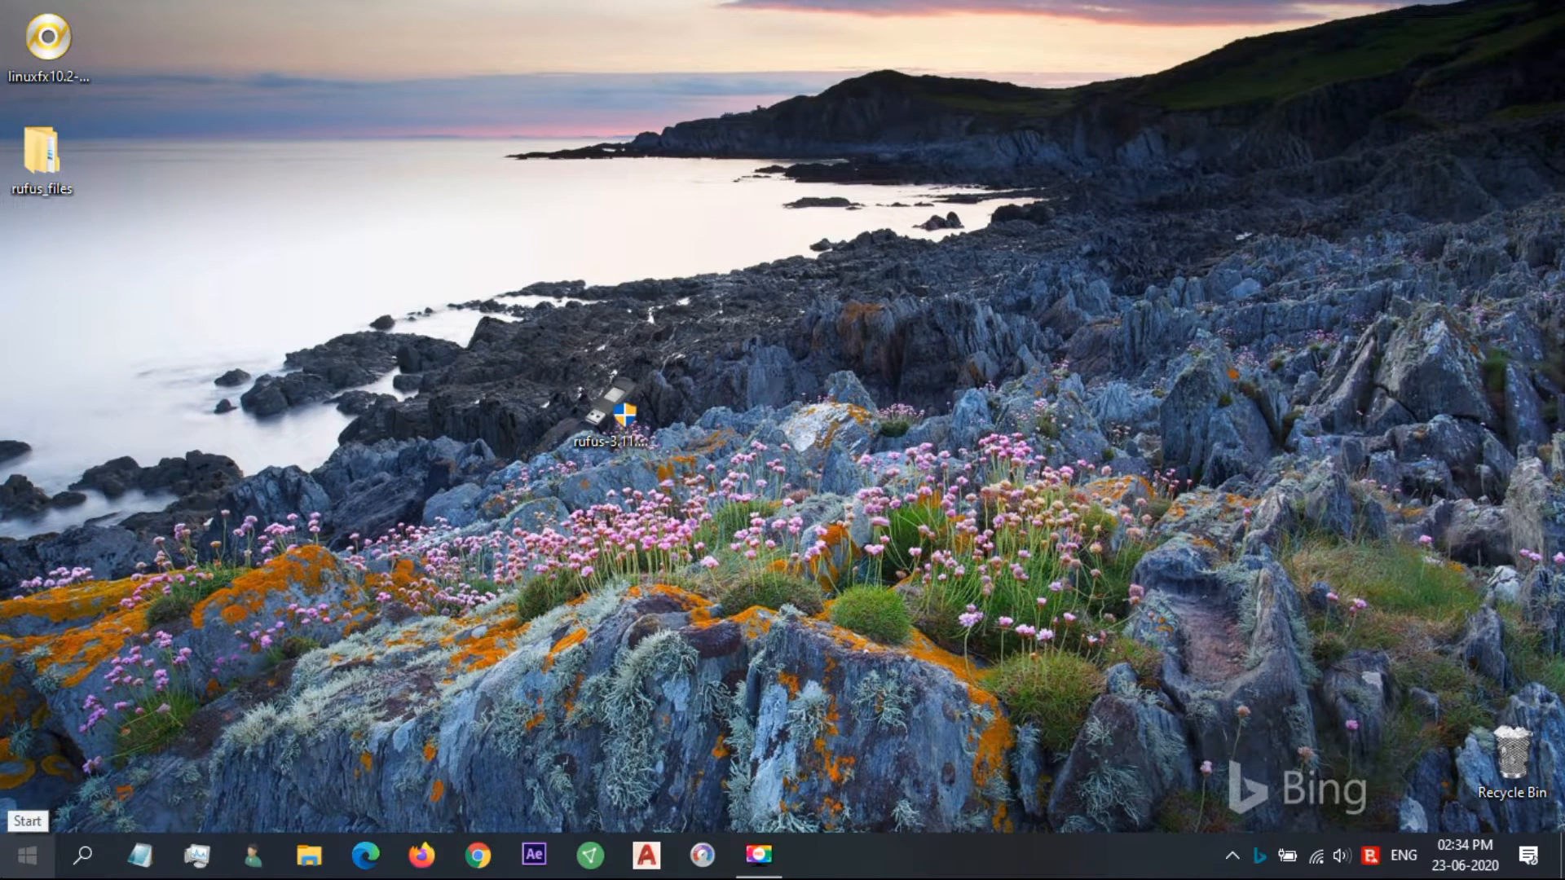
# Boot from the USB drive and use the taskbar to reach the Linuxfx live desktop.
pyautogui.click(25, 856)
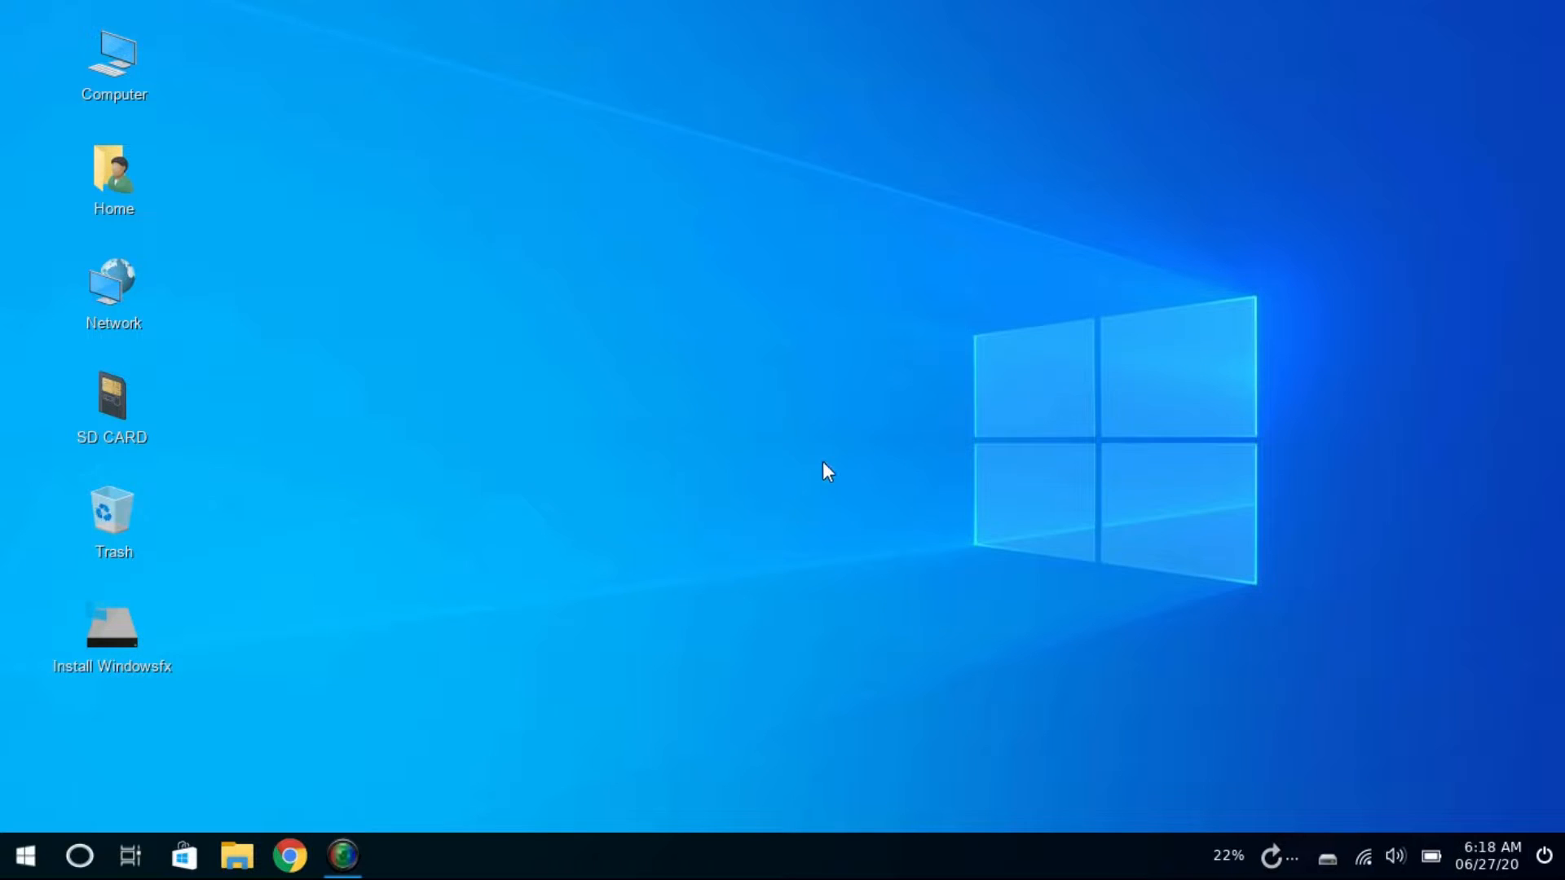
pyautogui.click(22, 856)
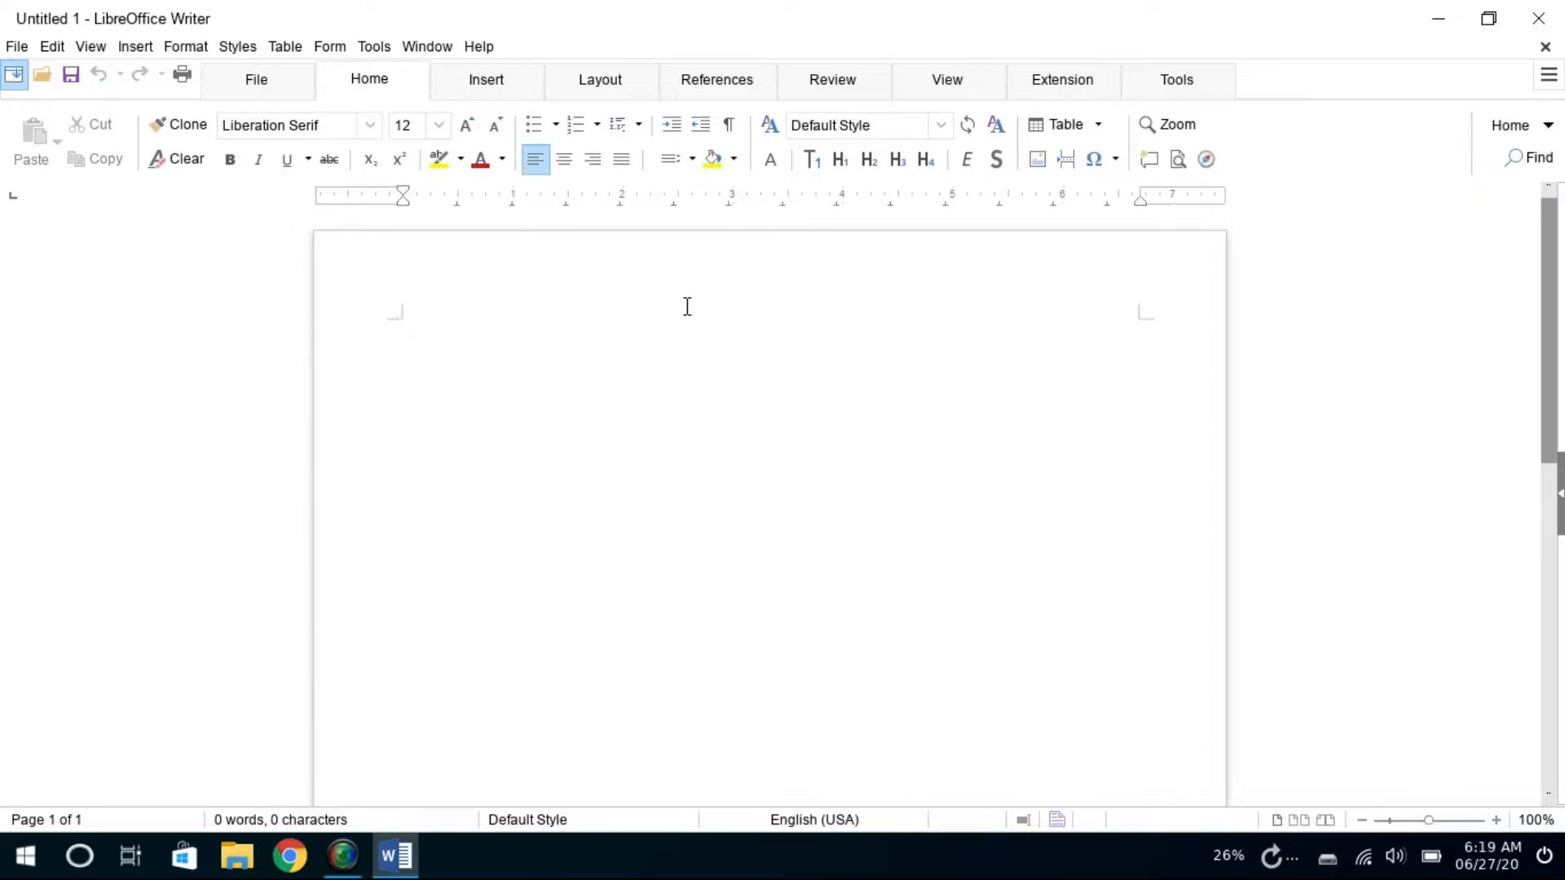
# Click into the blank Untitled 1 page in LibreOffice Writer.
pyautogui.click(946, 79)
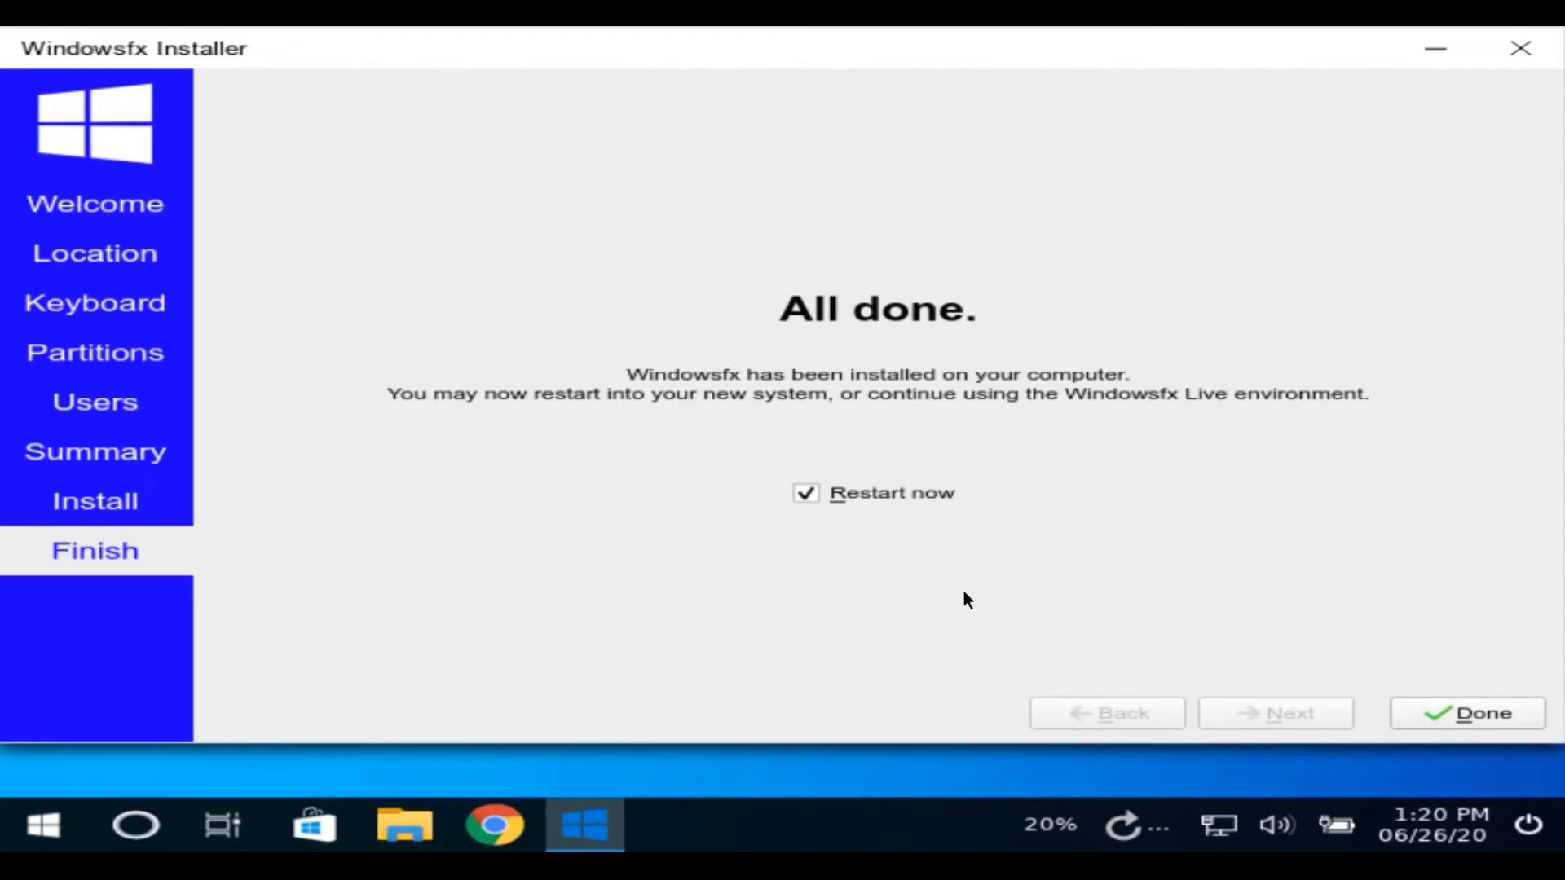
# Click Done with 'Restart now' checked to reboot into installed Windowsfx.
pyautogui.click(1467, 712)
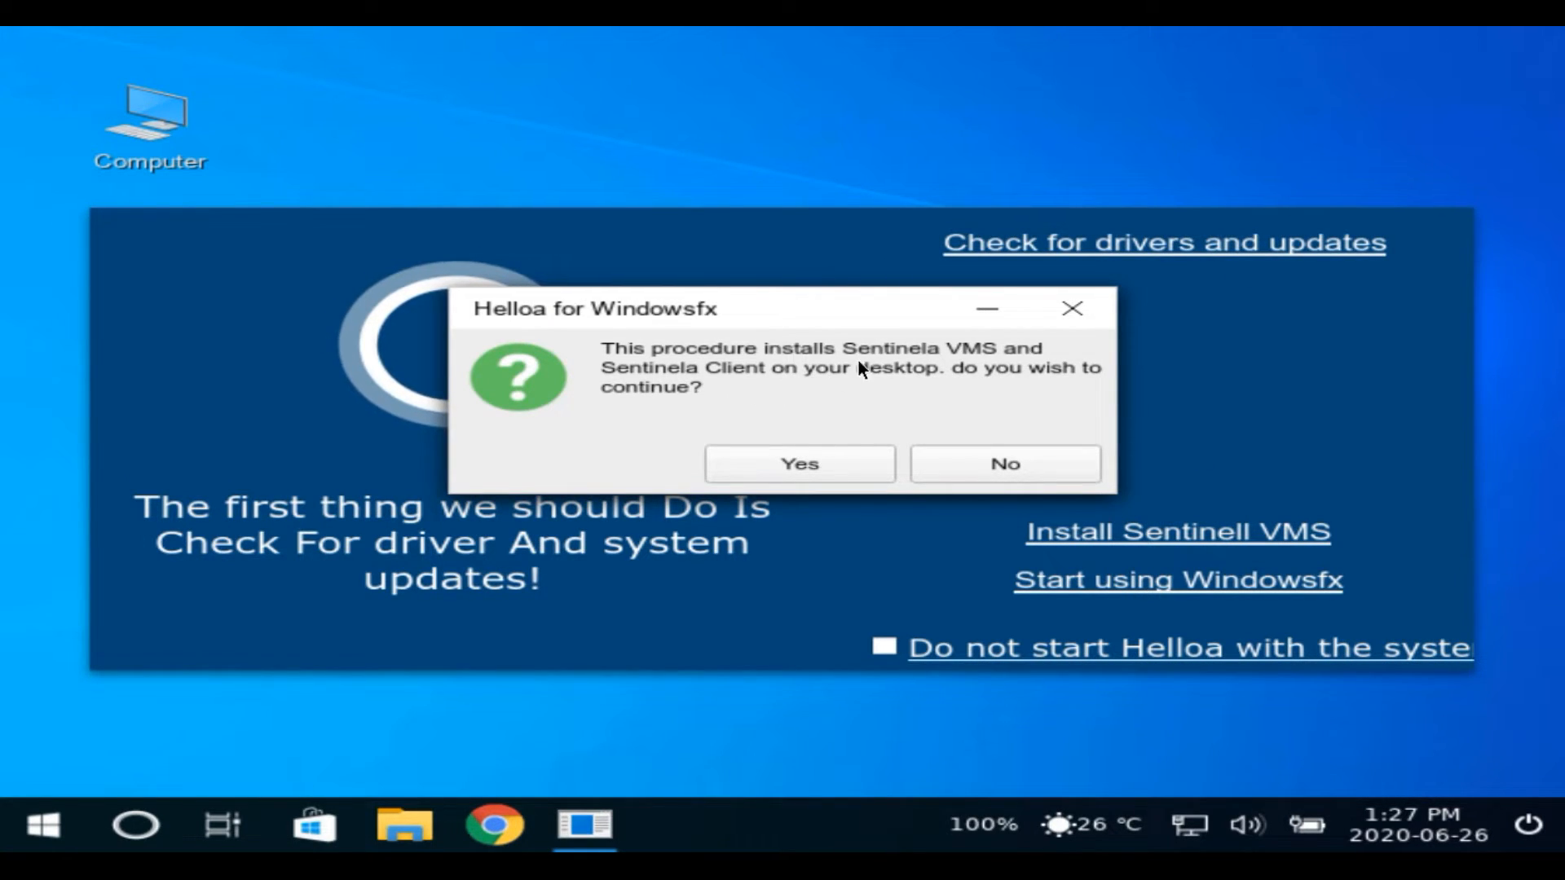
pyautogui.moveTo(800, 406)
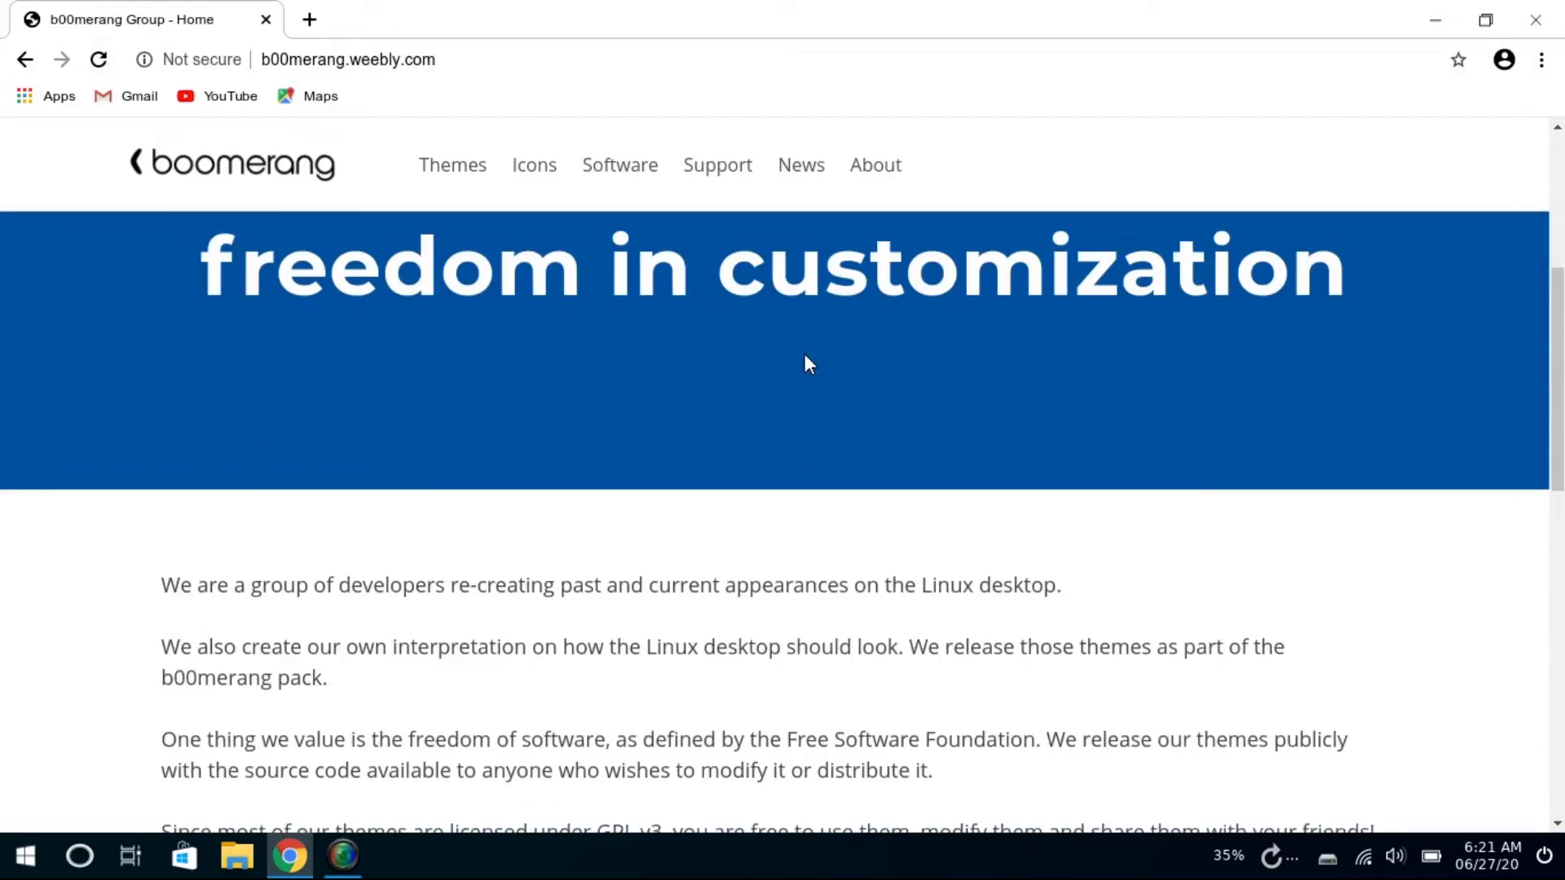
# View the Glass theme page, then scroll the b00merang Themes gallery.
pyautogui.click(451, 165)
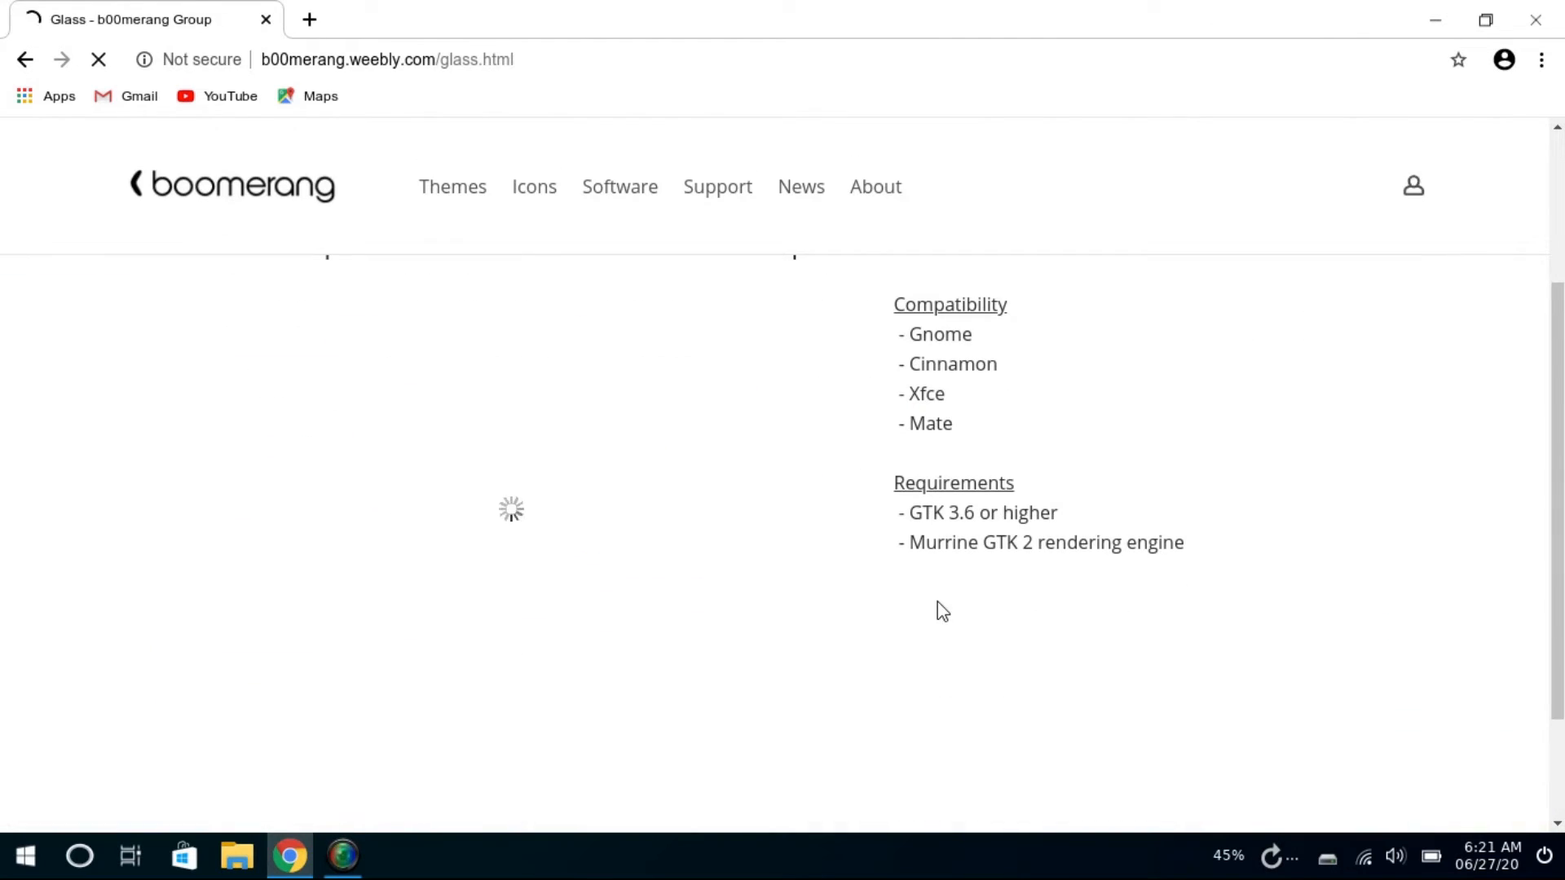
pyautogui.click(25, 59)
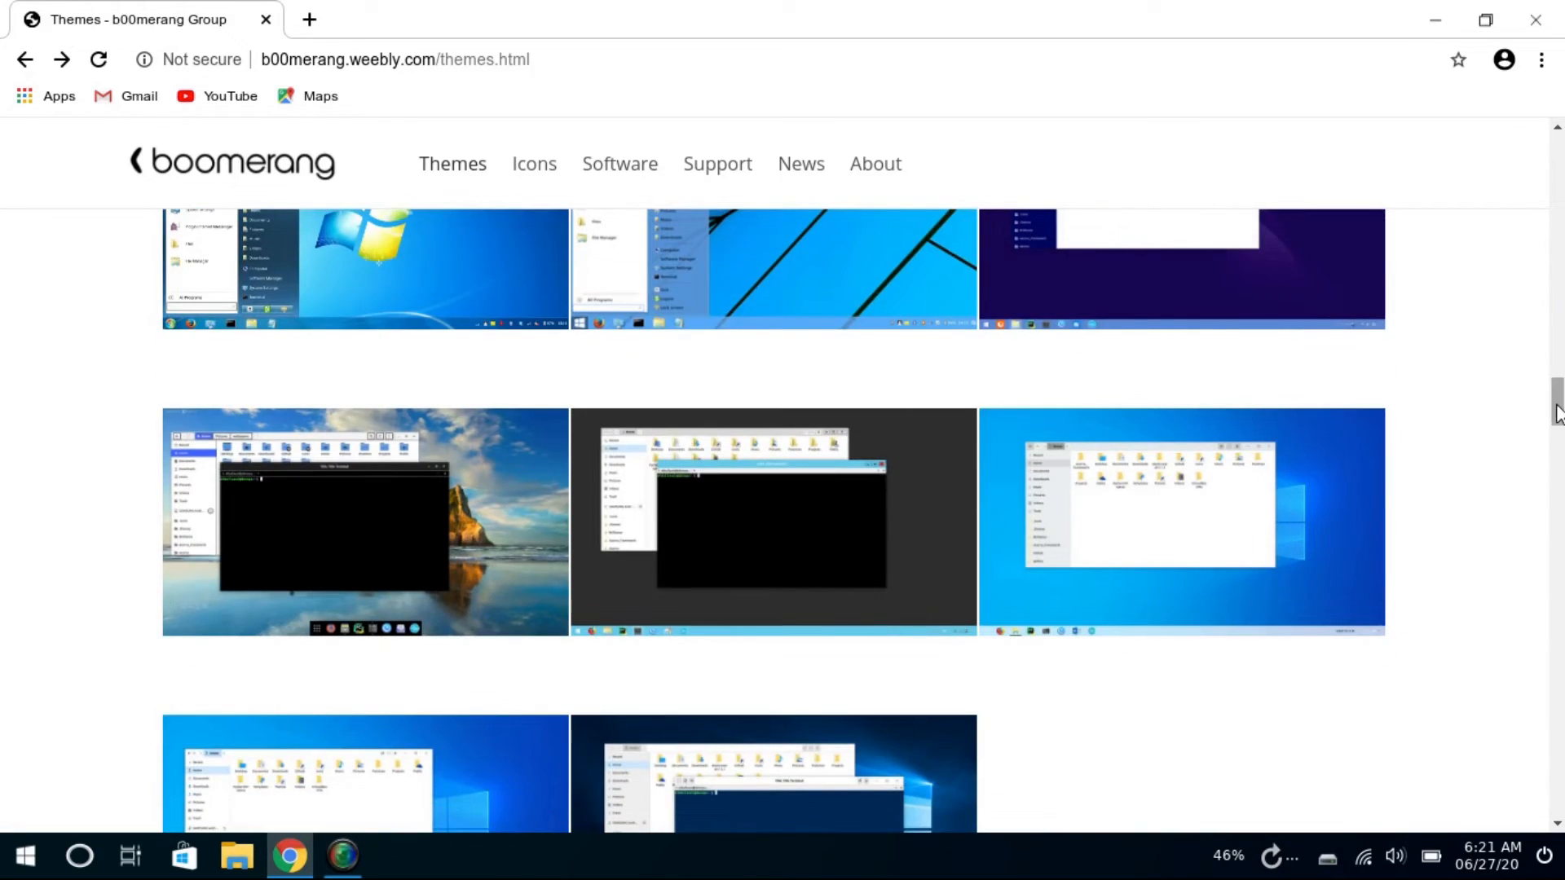
pyautogui.scroll(-3)
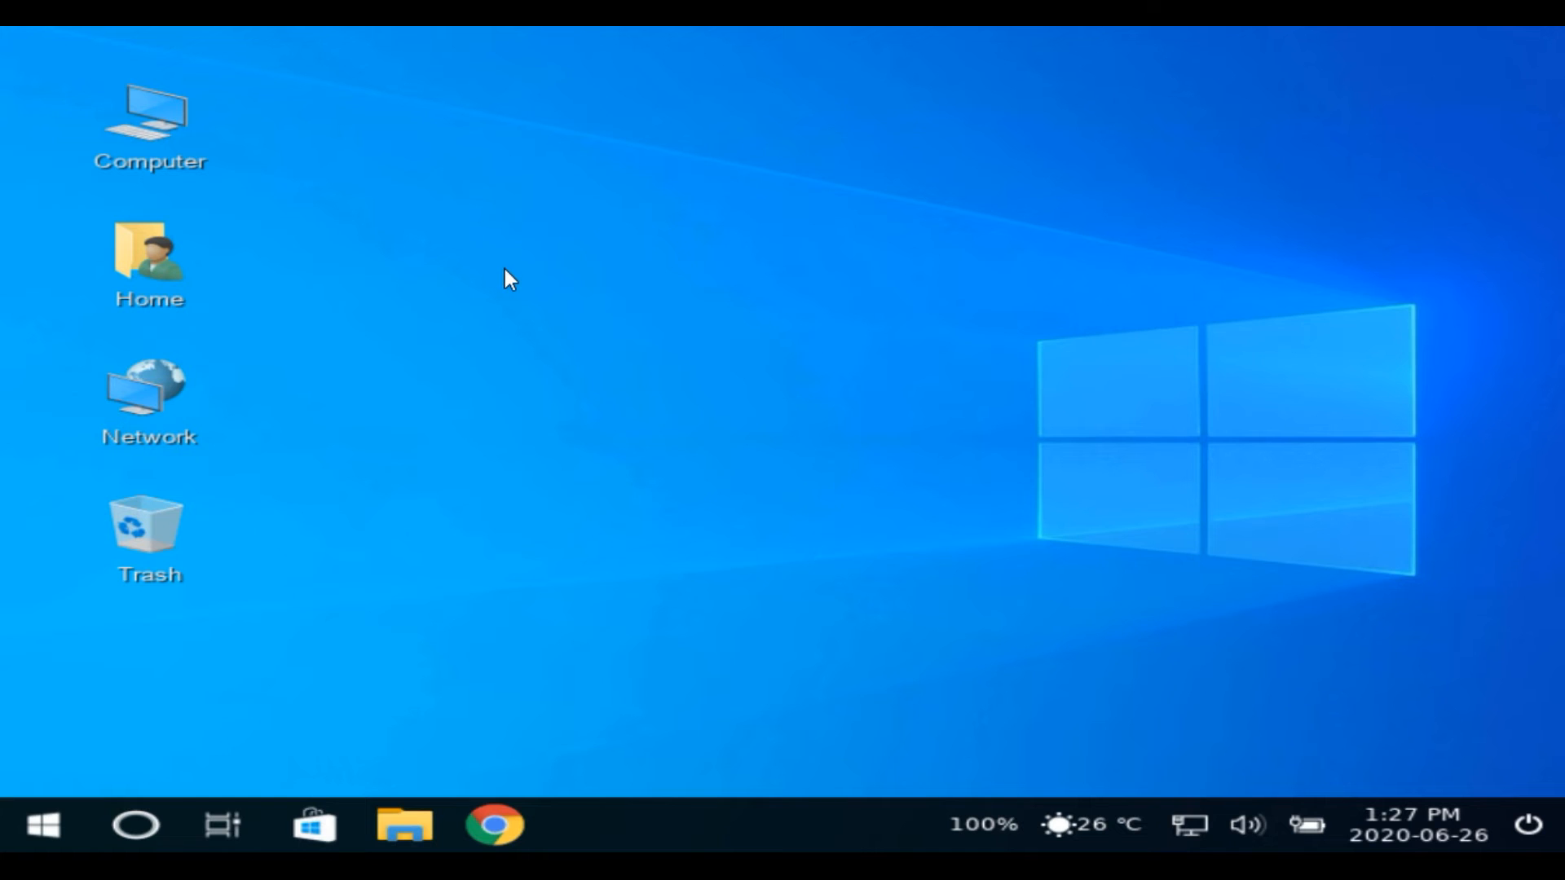
# Open 'Change Desktop Background' from the desktop's right-click menu.
pyautogui.rightClick(508, 279)
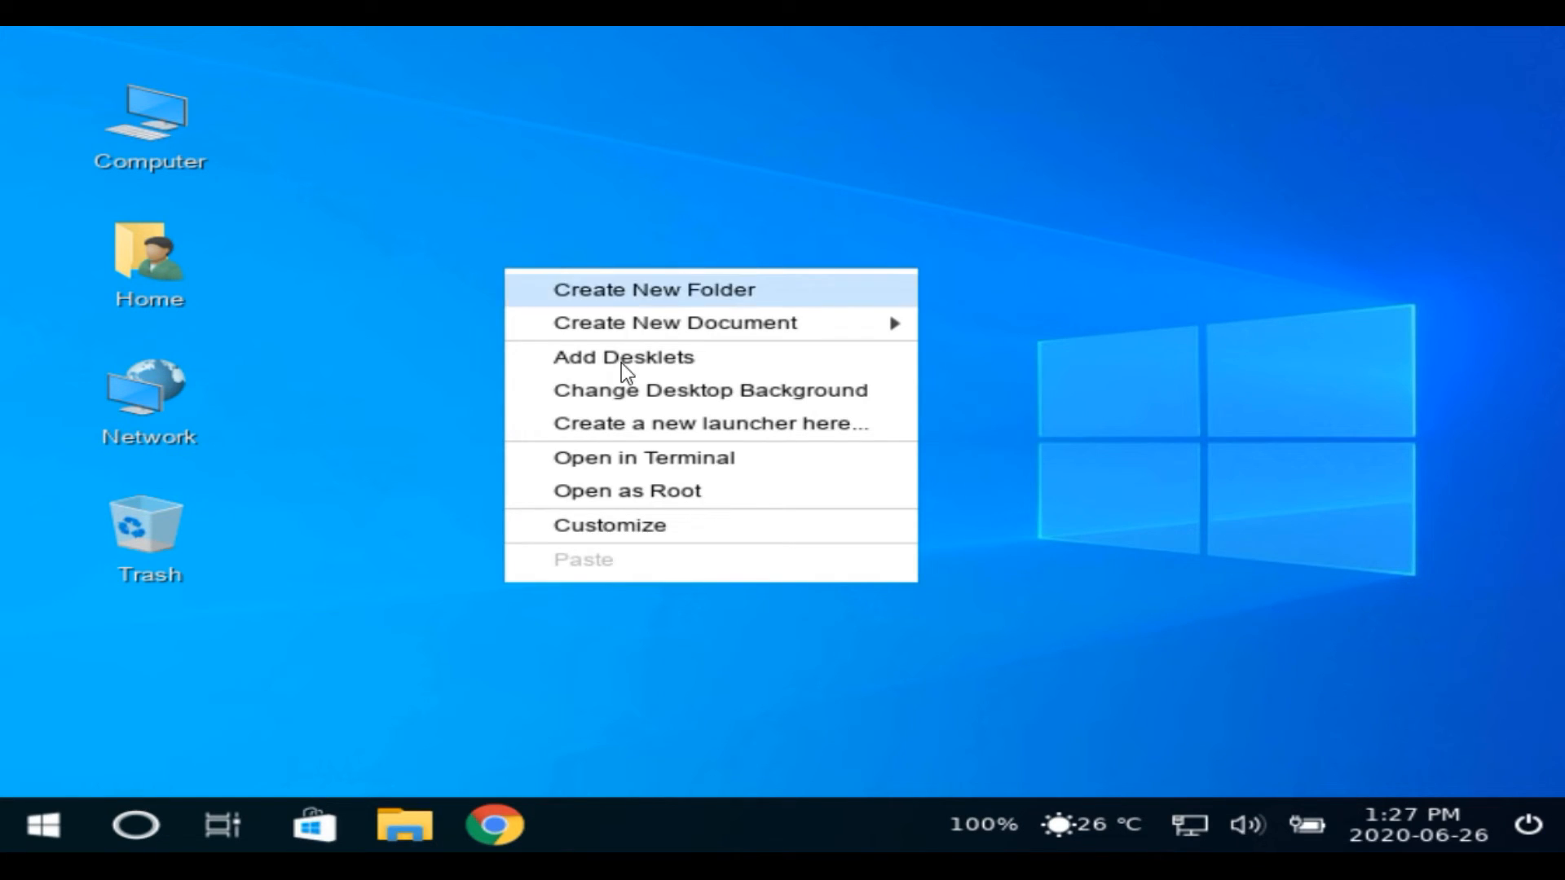
pyautogui.moveTo(653, 390)
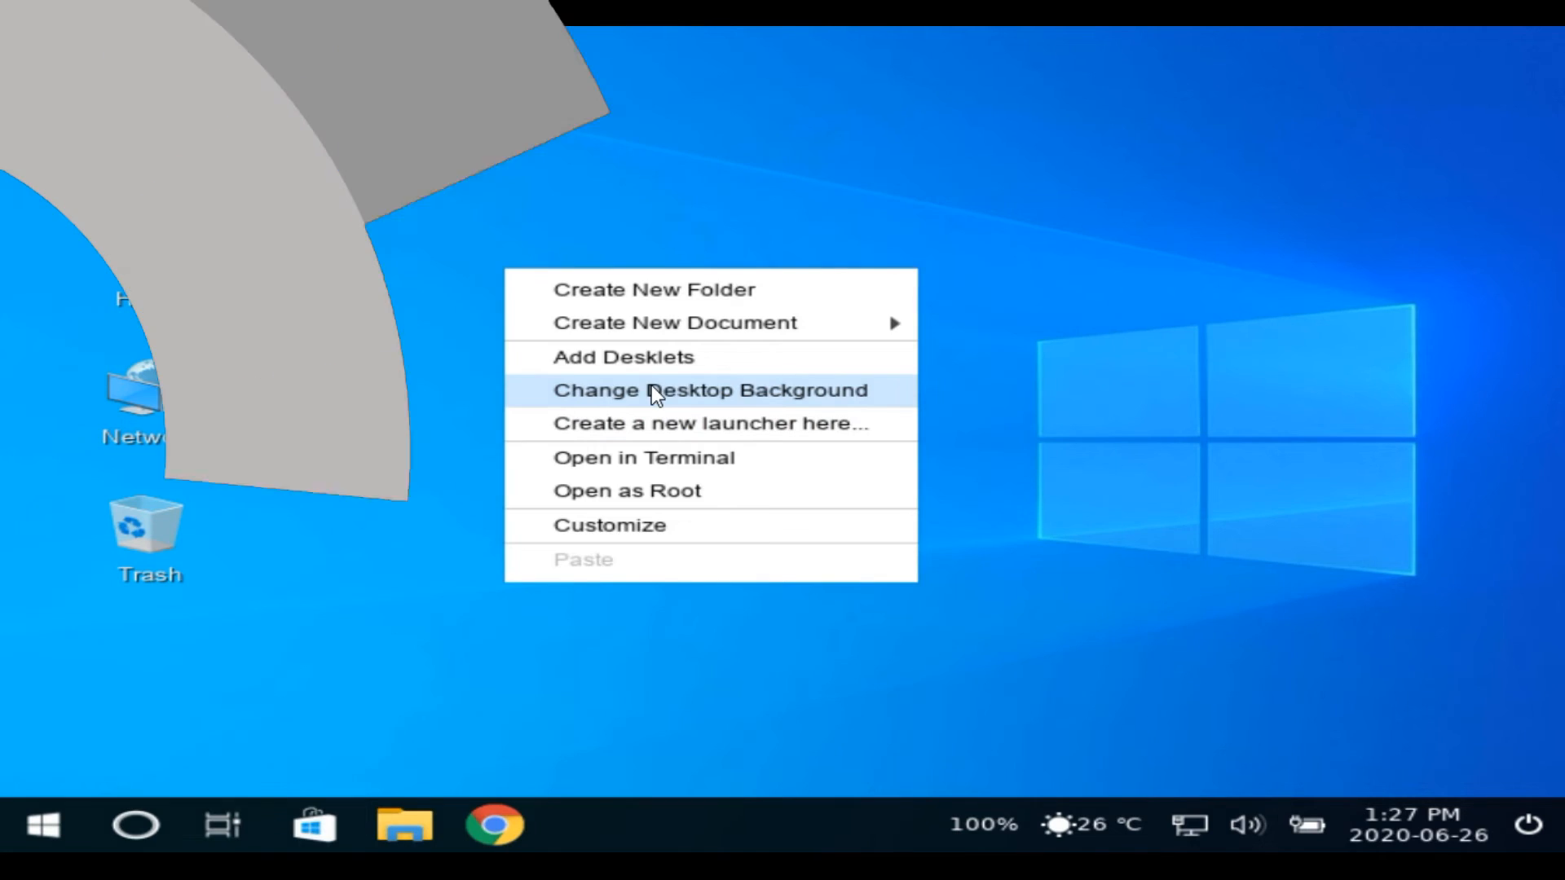
pyautogui.click(710, 391)
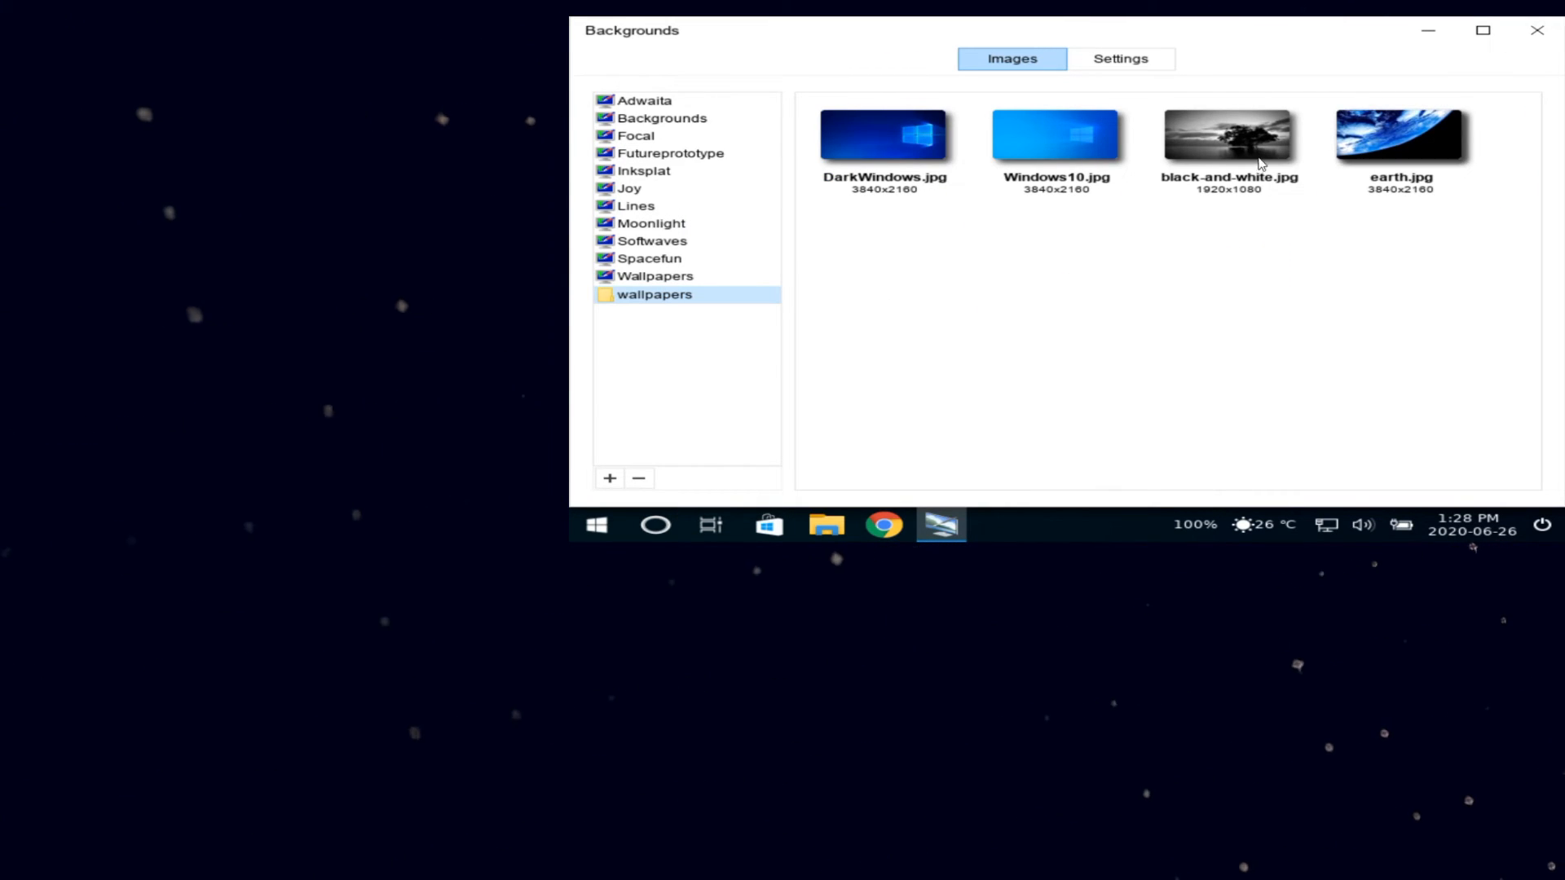